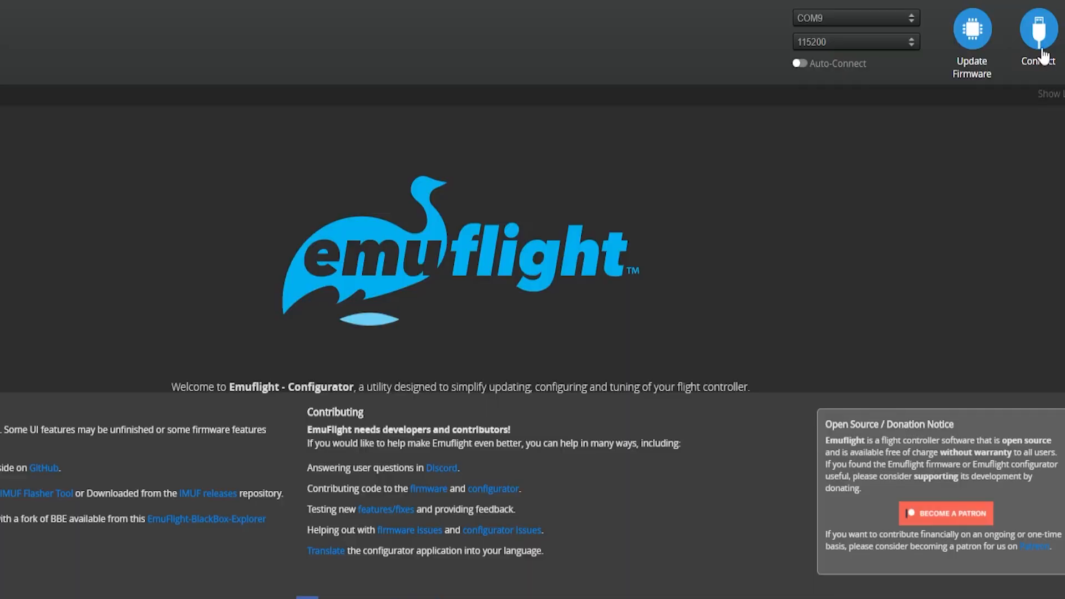
Connect to the flight controller on COM9 at 115200 so the Setup page appears.
{"action": "left_click", "coordinate": [1037, 30]}
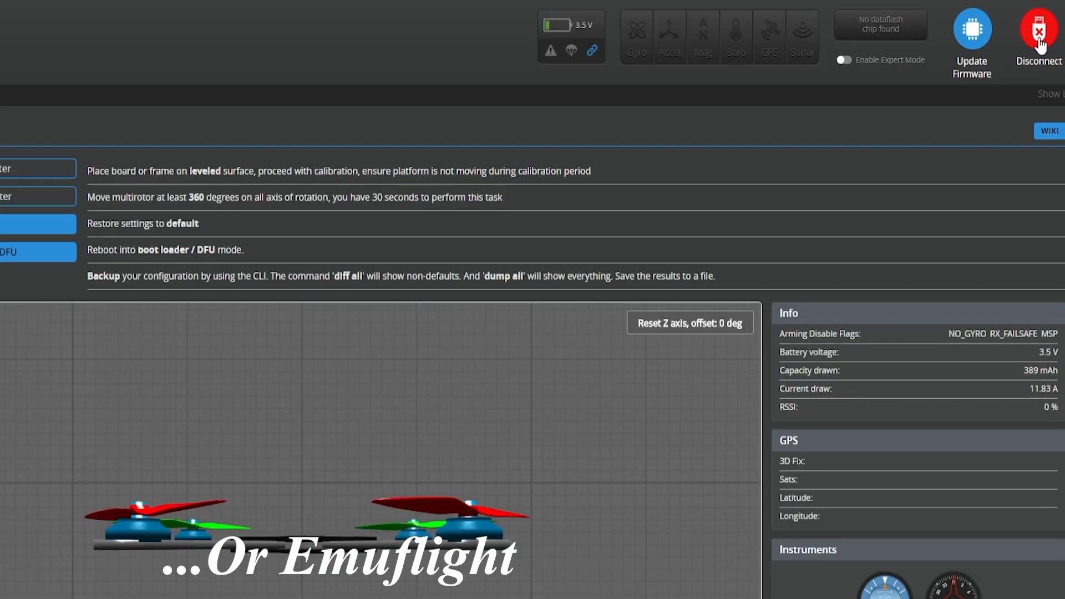
{"action": "mouse_move", "coordinate": [576, 38]}
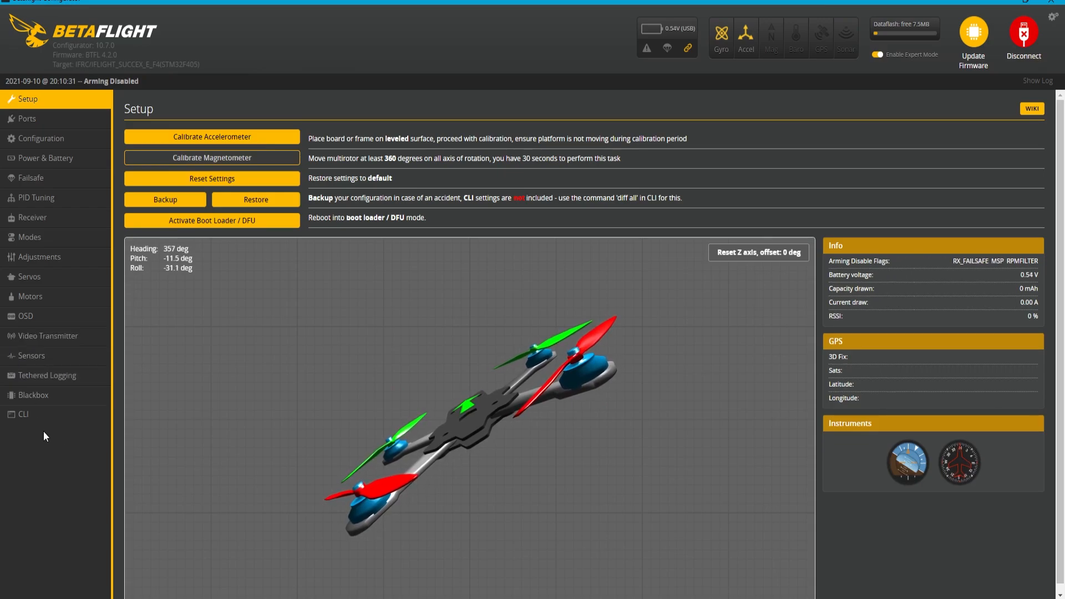
In the CLI, query the gyro calibration settings, showing noise limit 48 and duration 125.
{"action": "left_click", "coordinate": [24, 413]}
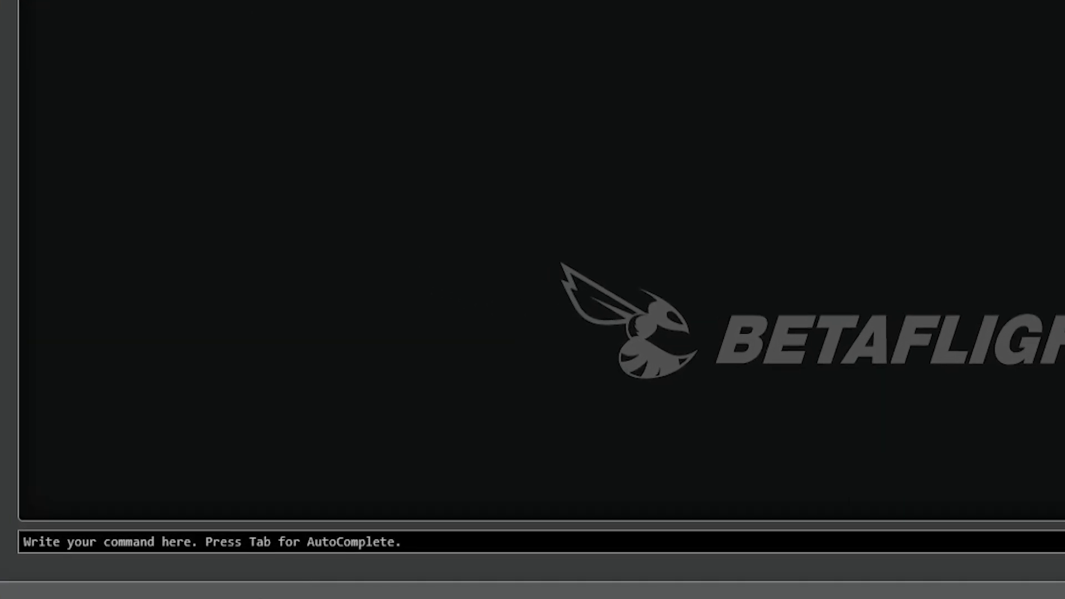
{"action": "type", "text": "set gyro_calib"}
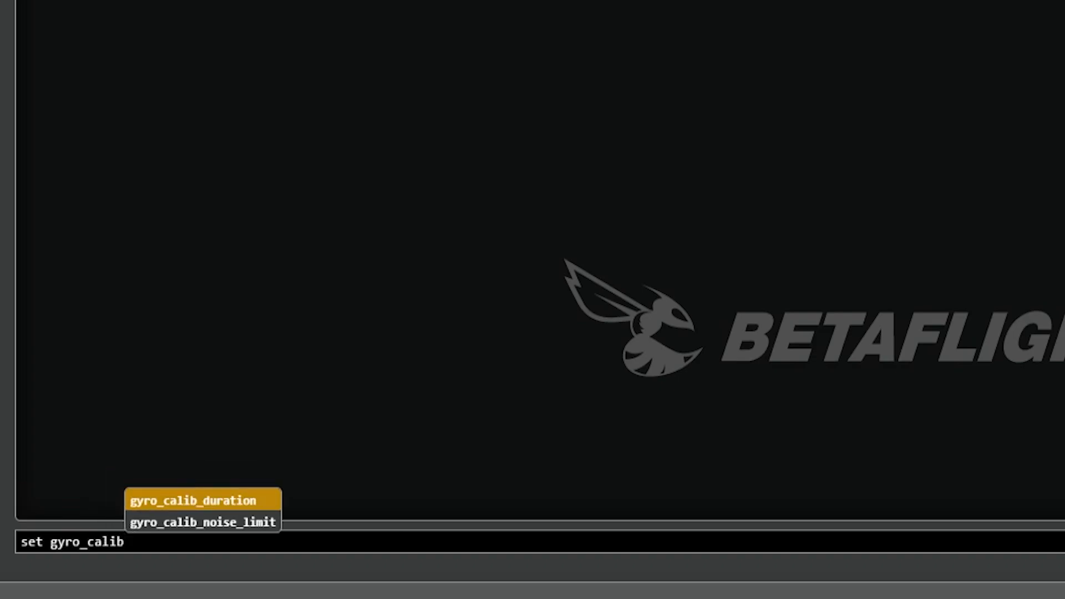
{"action": "left_click", "coordinate": [201, 522]}
{"action": "type", "text": "n"}
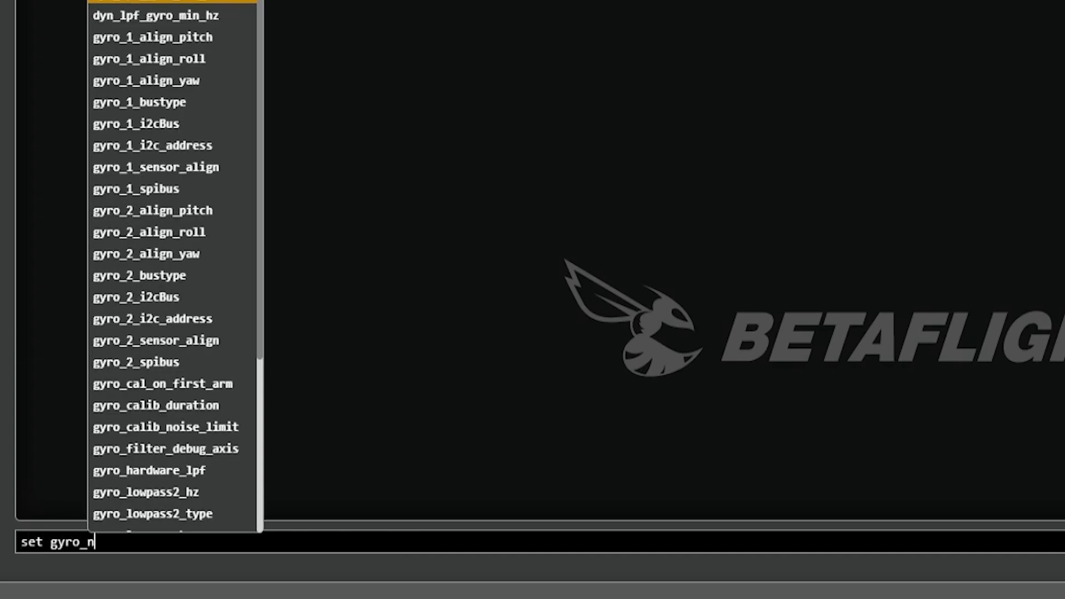
{"action": "type", "text": "calib"}
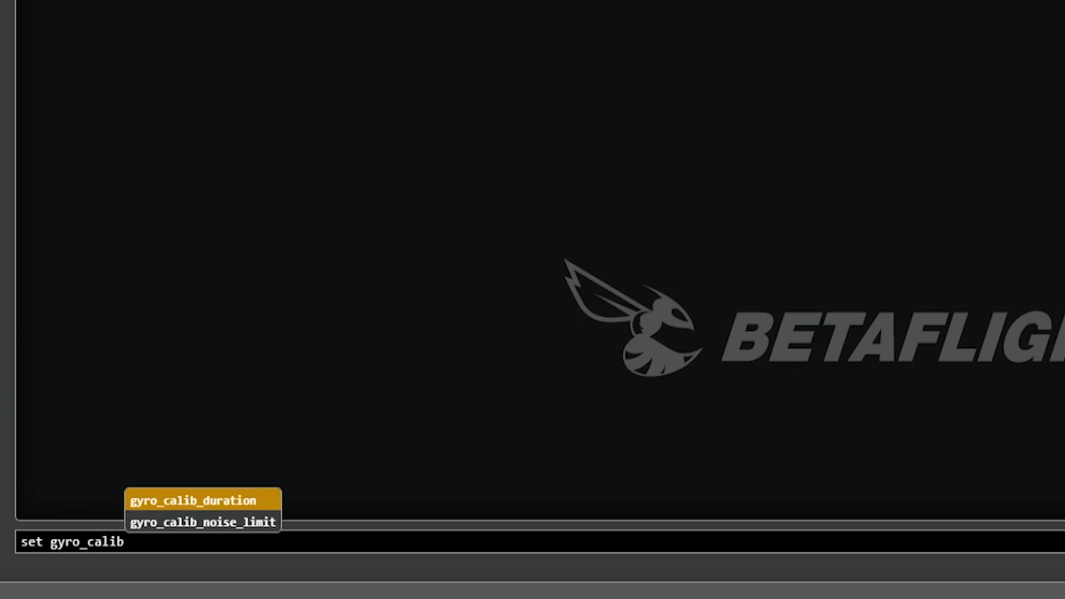
{"action": "key", "text": "Return"}
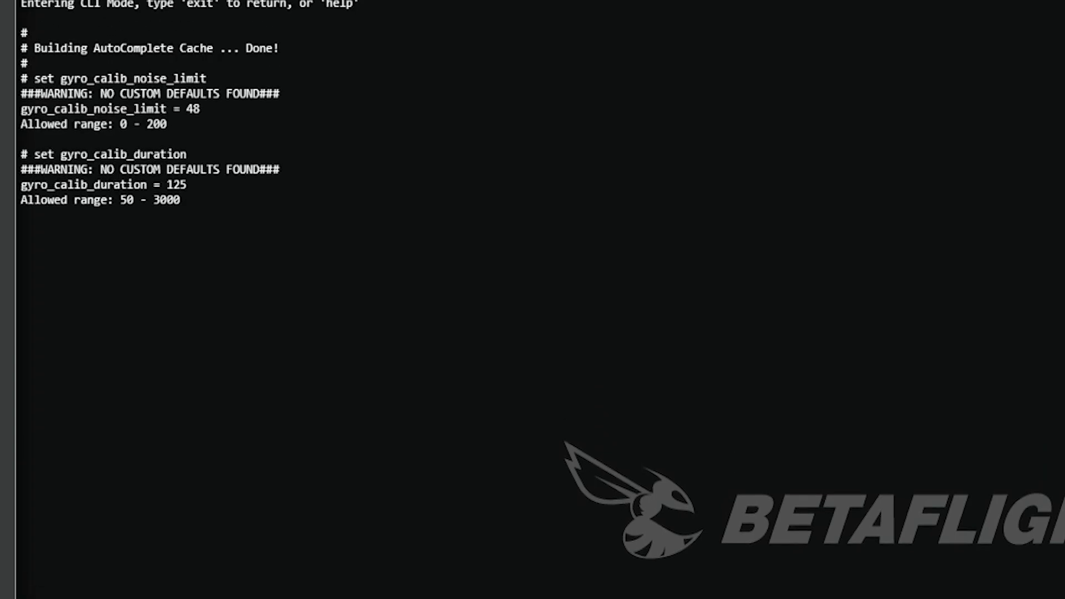
{"action": "scroll", "scroll_direction": "up", "scroll_amount": 3}
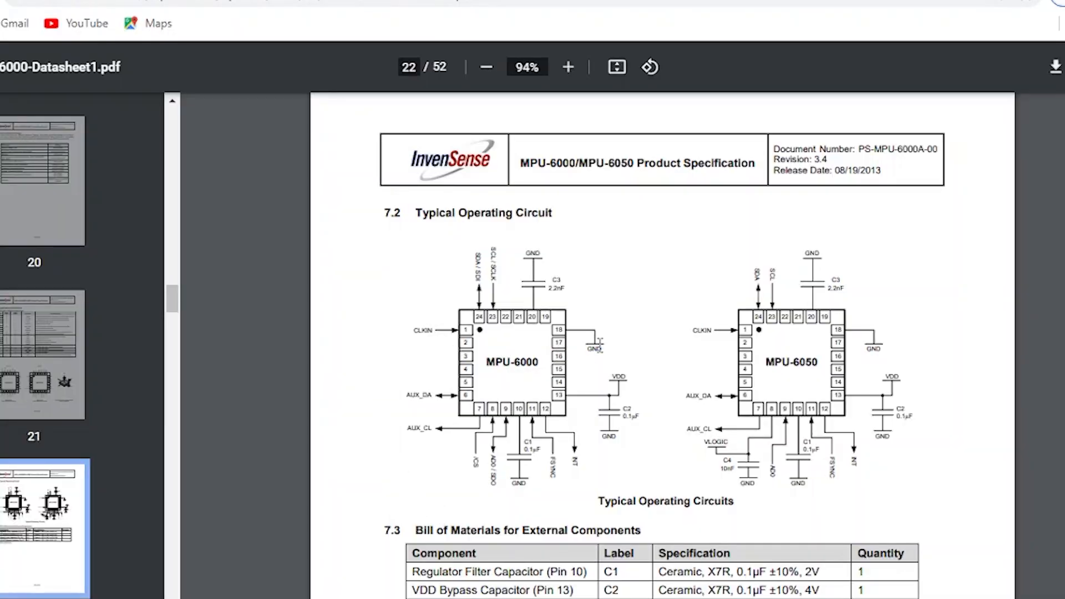
{"action": "mouse_move", "coordinate": [679, 332]}
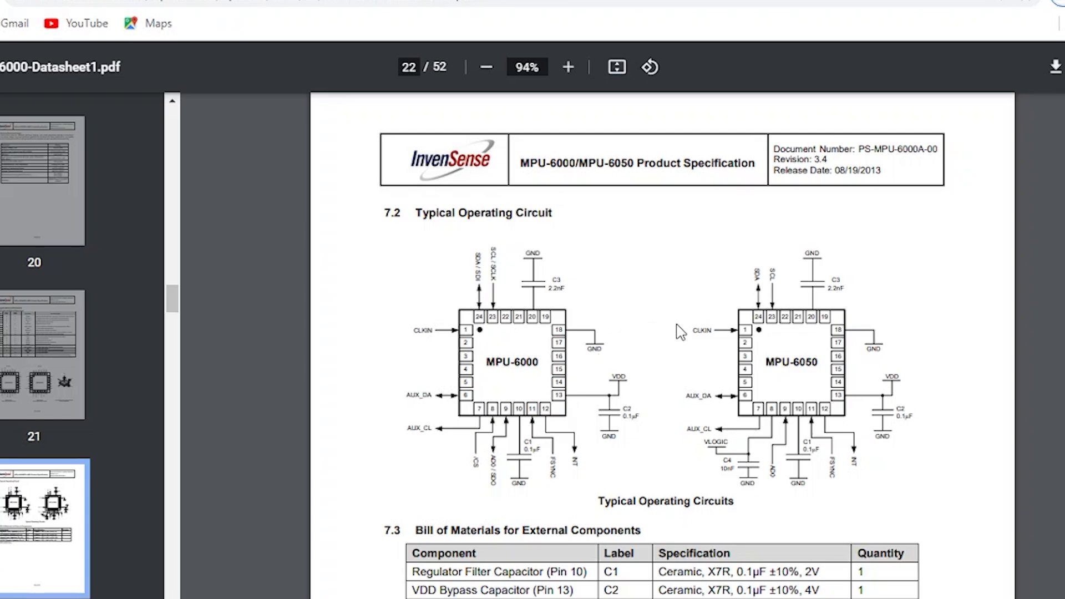
{"action": "mouse_move", "coordinate": [726, 377]}
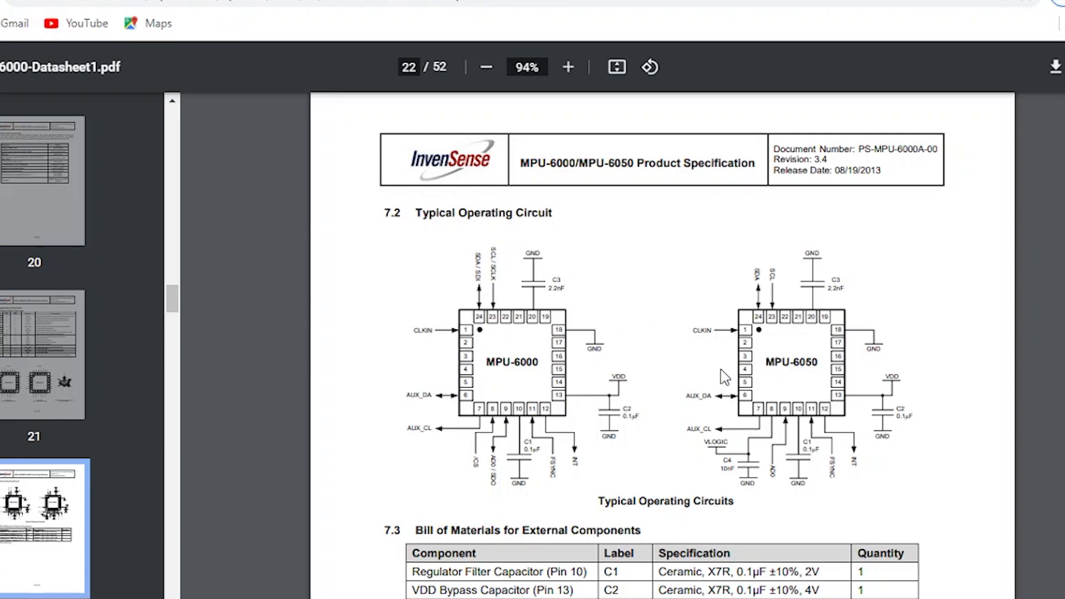
{"action": "mouse_move", "coordinate": [682, 249]}
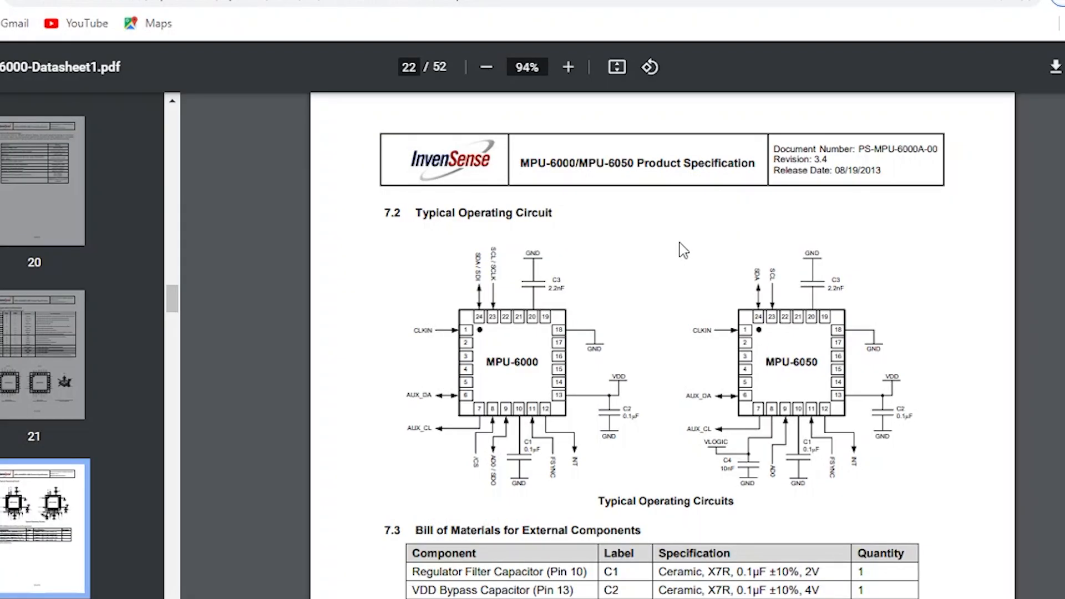
{"action": "mouse_move", "coordinate": [435, 228]}
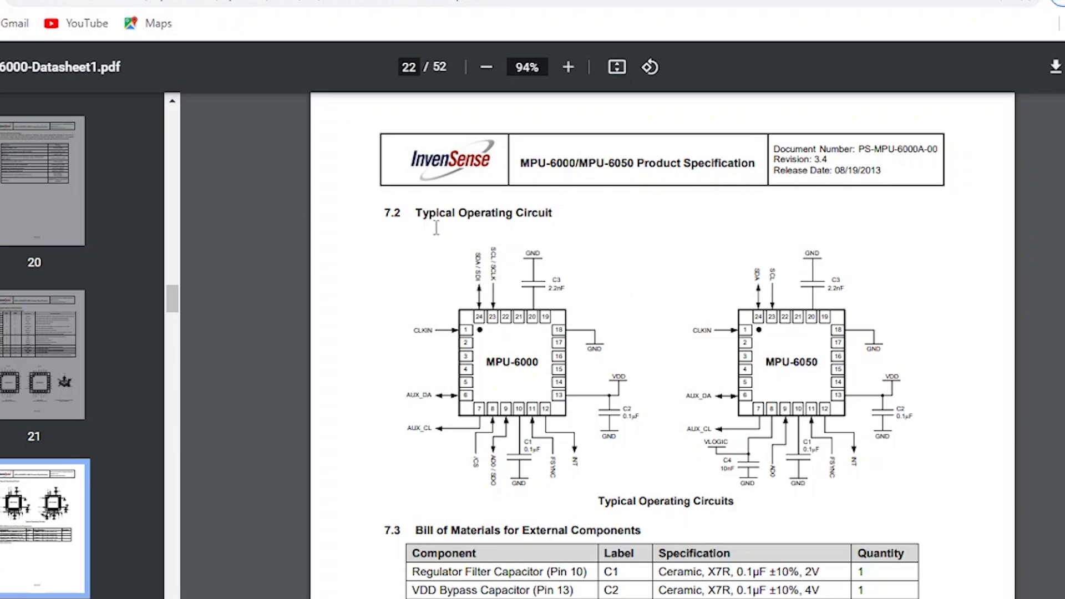
{"action": "mouse_move", "coordinate": [712, 330]}
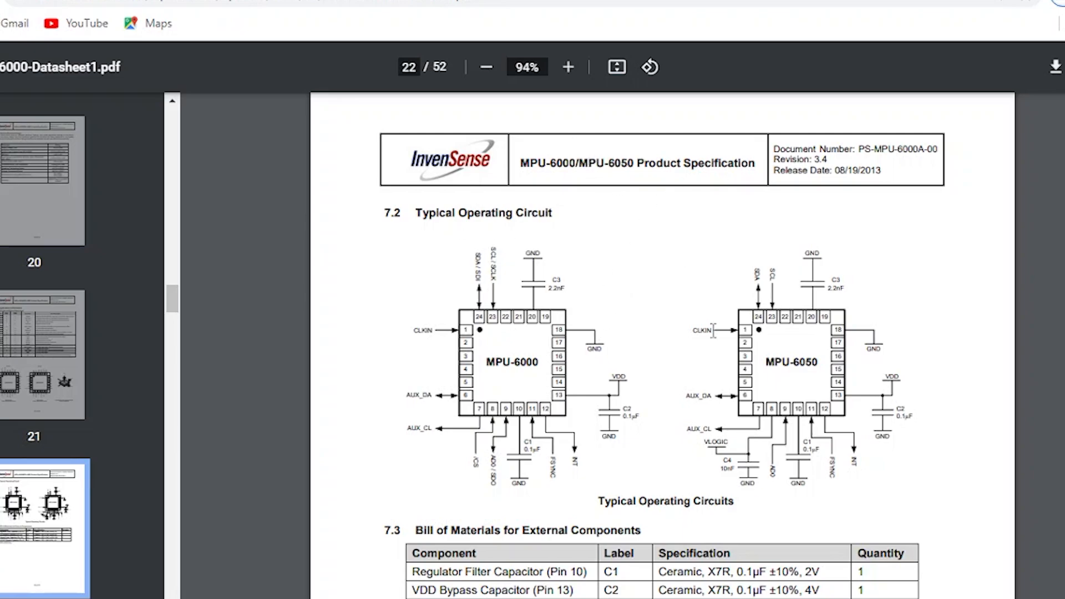
{"action": "mouse_move", "coordinate": [676, 264]}
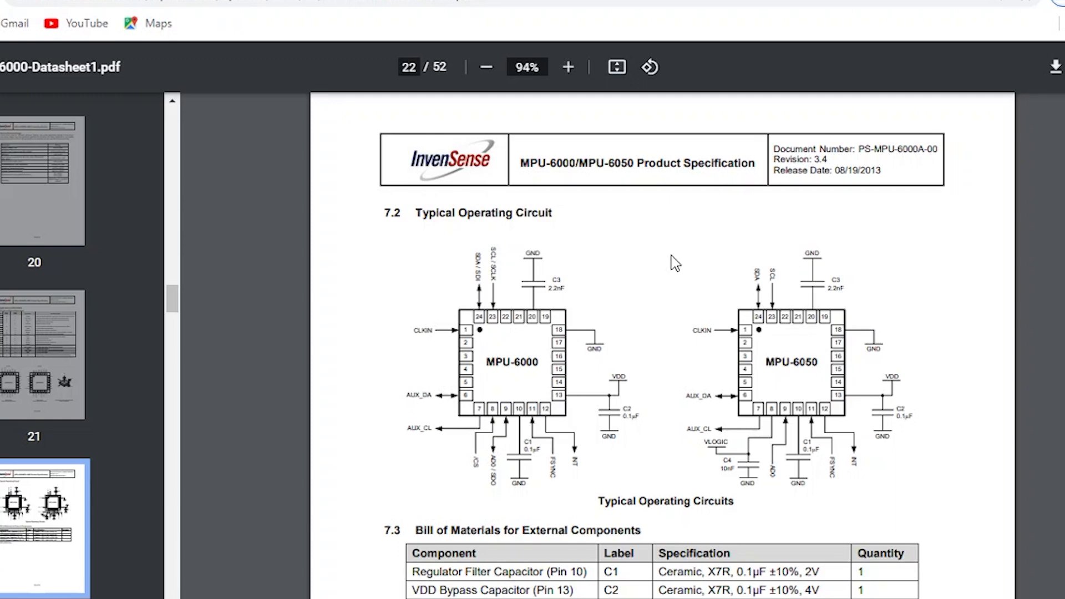
{"action": "mouse_move", "coordinate": [644, 224]}
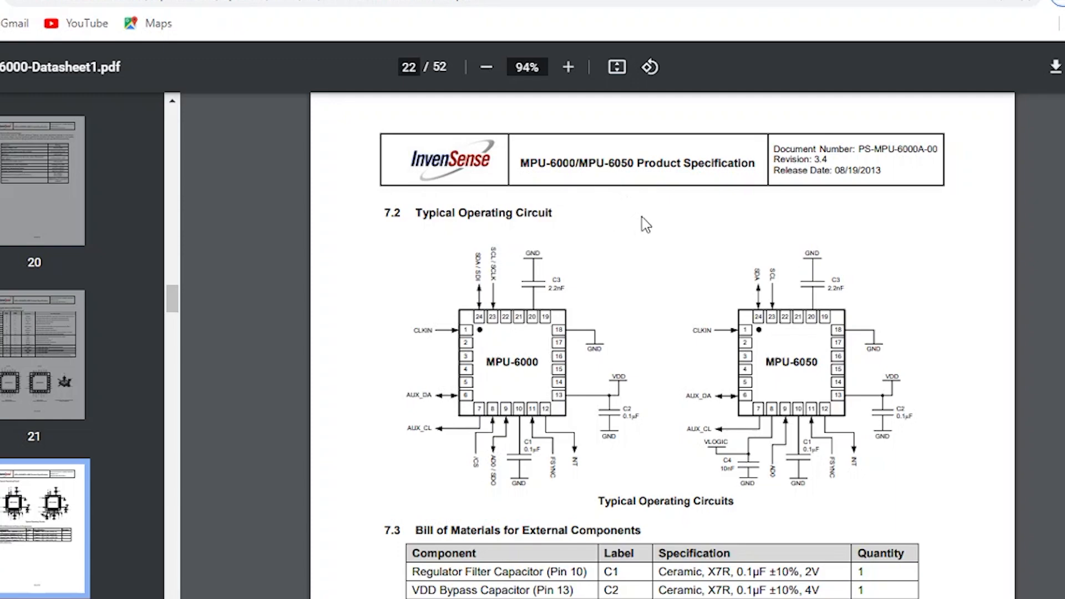
{"action": "mouse_move", "coordinate": [682, 284]}
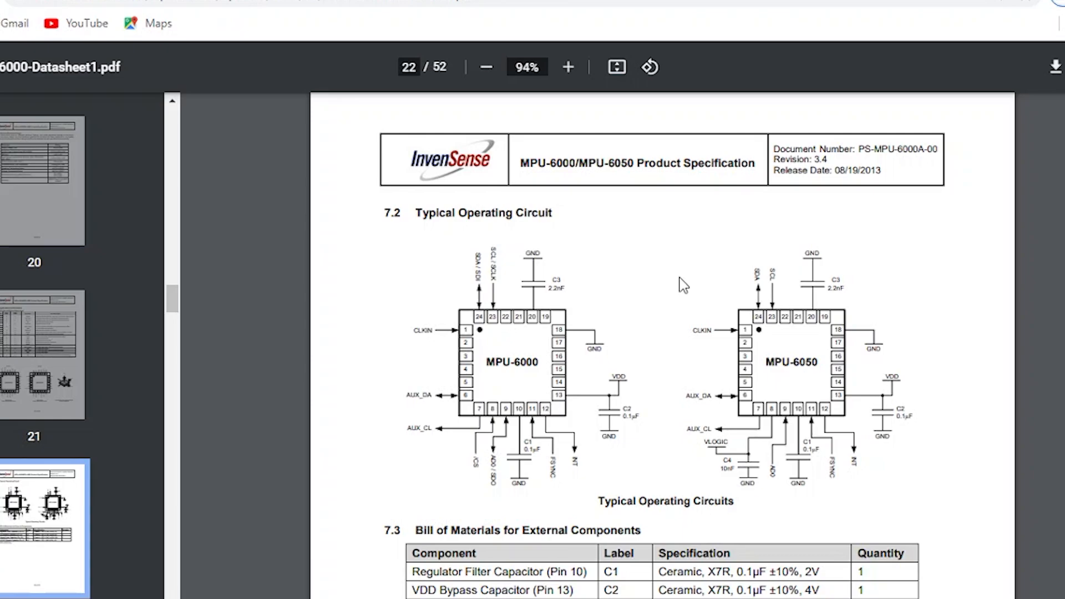
{"action": "scroll", "scroll_direction": "down", "scroll_amount": 3}
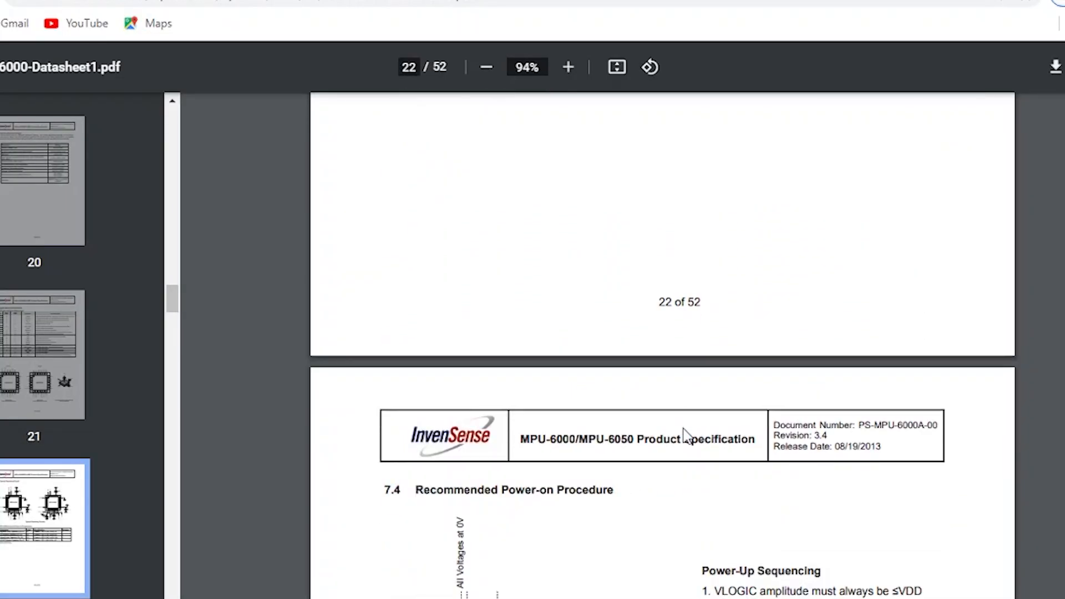
{"action": "scroll", "scroll_direction": "down", "scroll_amount": 3}
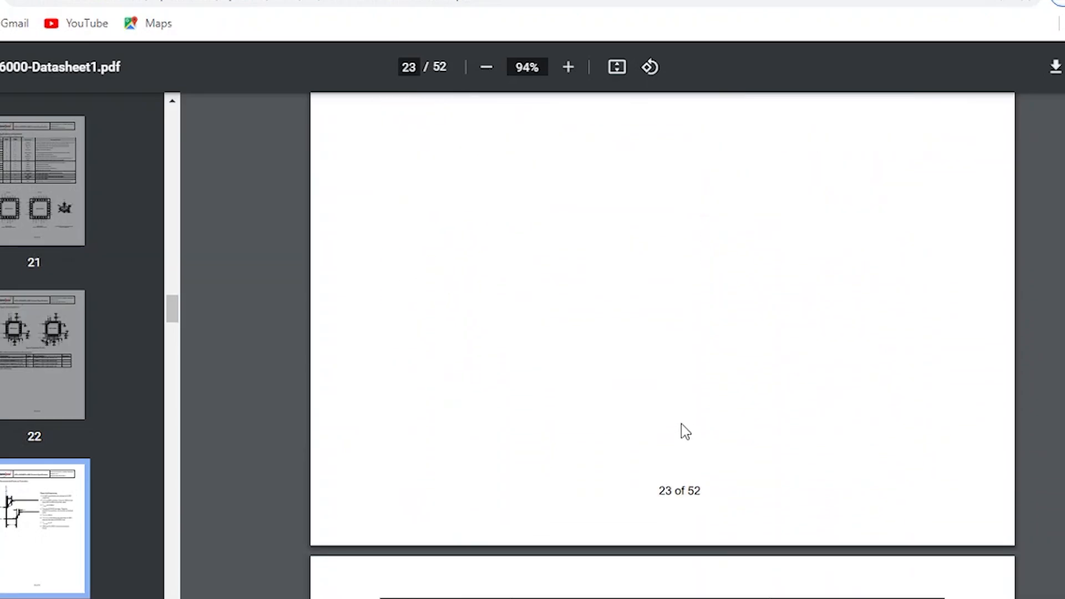
{"action": "scroll", "scroll_direction": "up", "scroll_amount": 3}
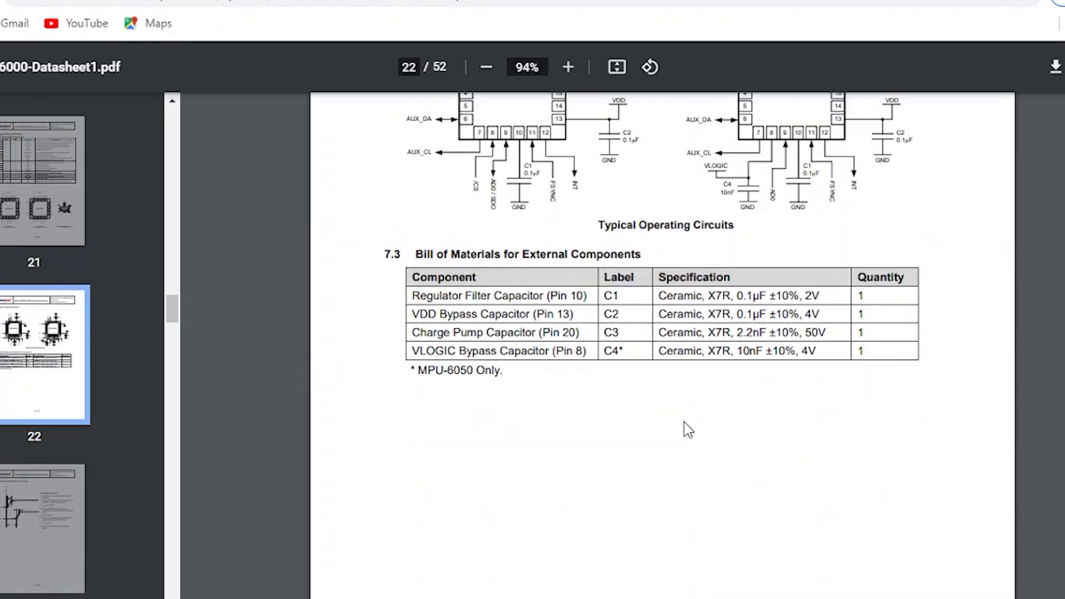
{"action": "scroll", "scroll_direction": "up", "scroll_amount": 3}
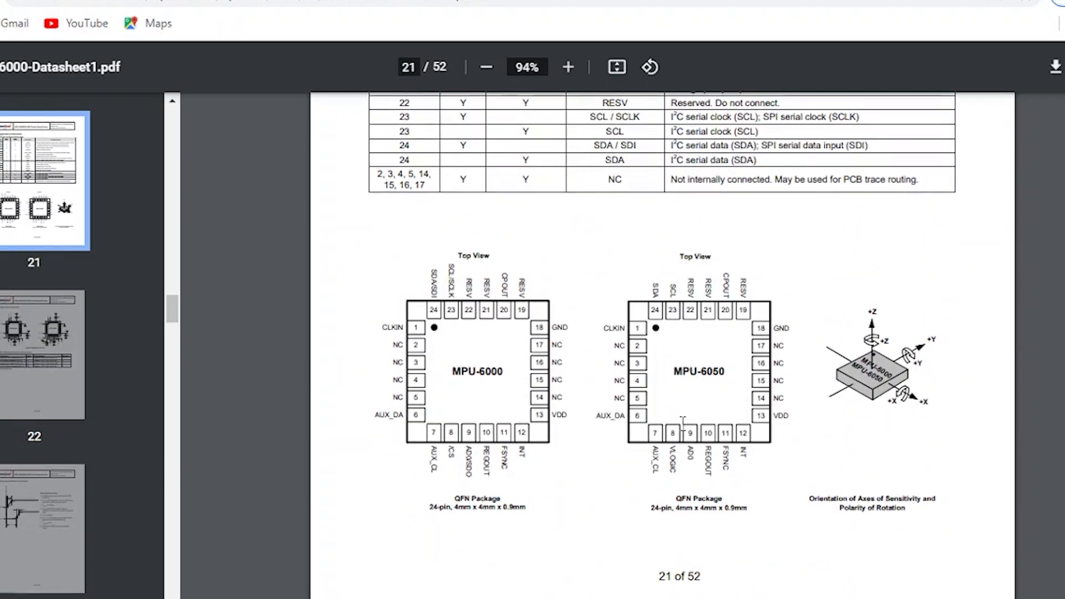
{"action": "scroll", "scroll_direction": "down", "scroll_amount": 3}
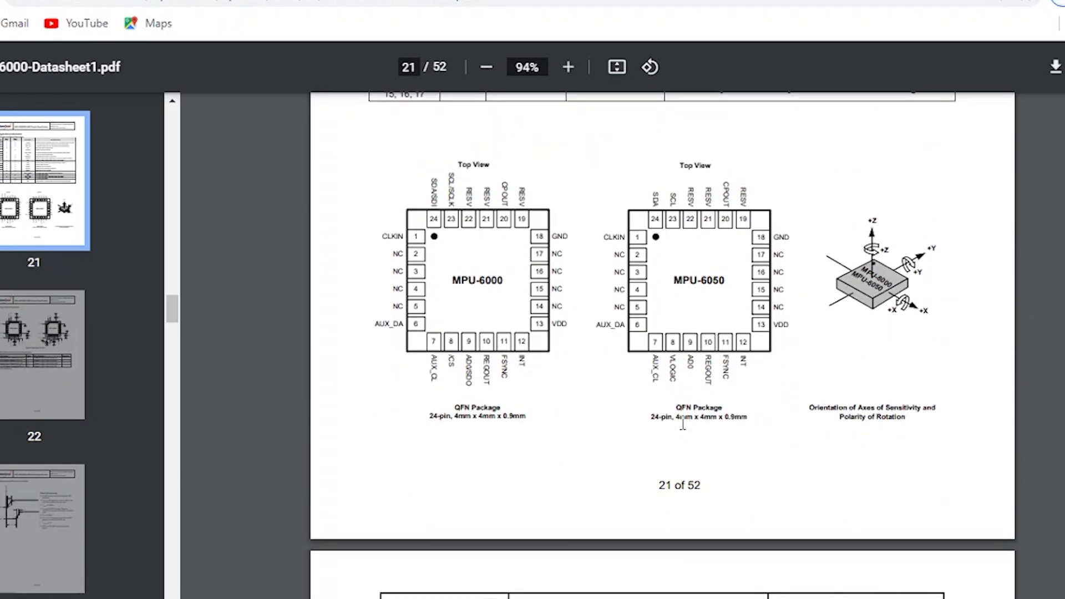
{"action": "left_click", "coordinate": [568, 67]}
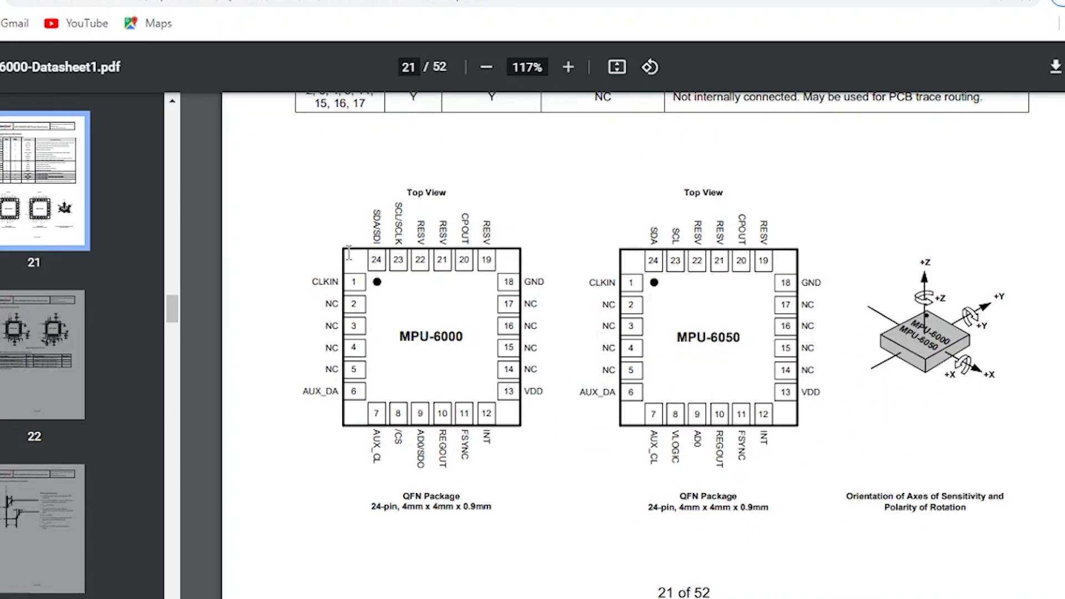
{"action": "mouse_move", "coordinate": [259, 349]}
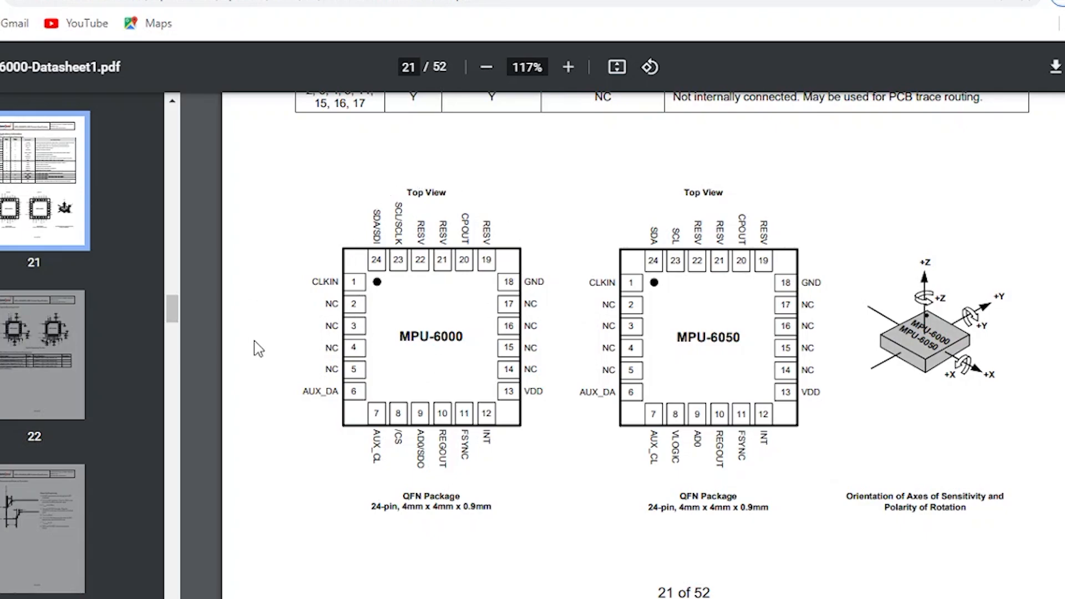
{"action": "mouse_move", "coordinate": [398, 349]}
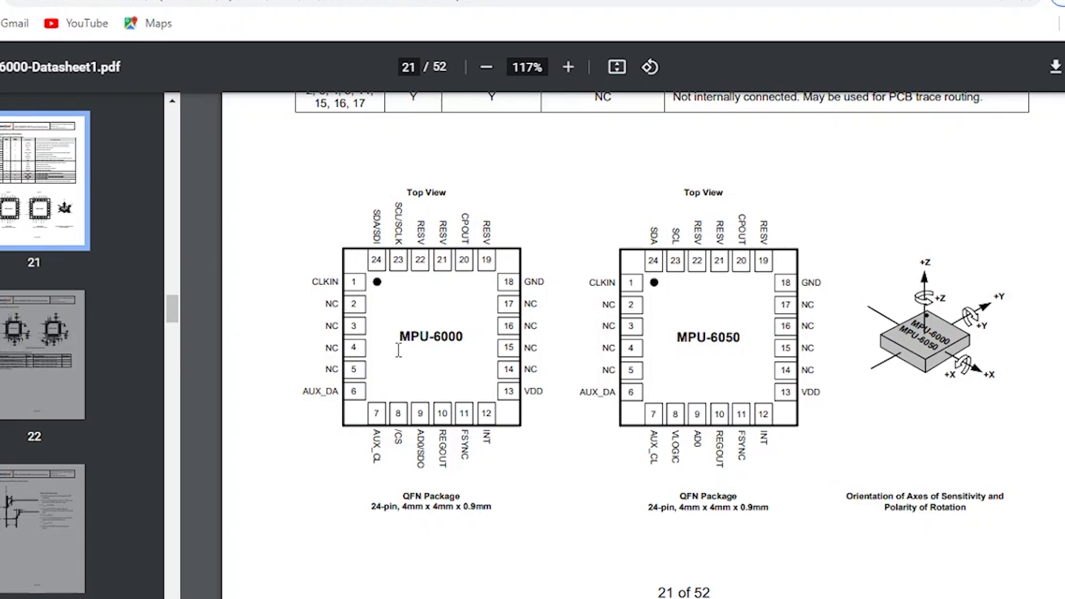
{"action": "mouse_move", "coordinate": [525, 434]}
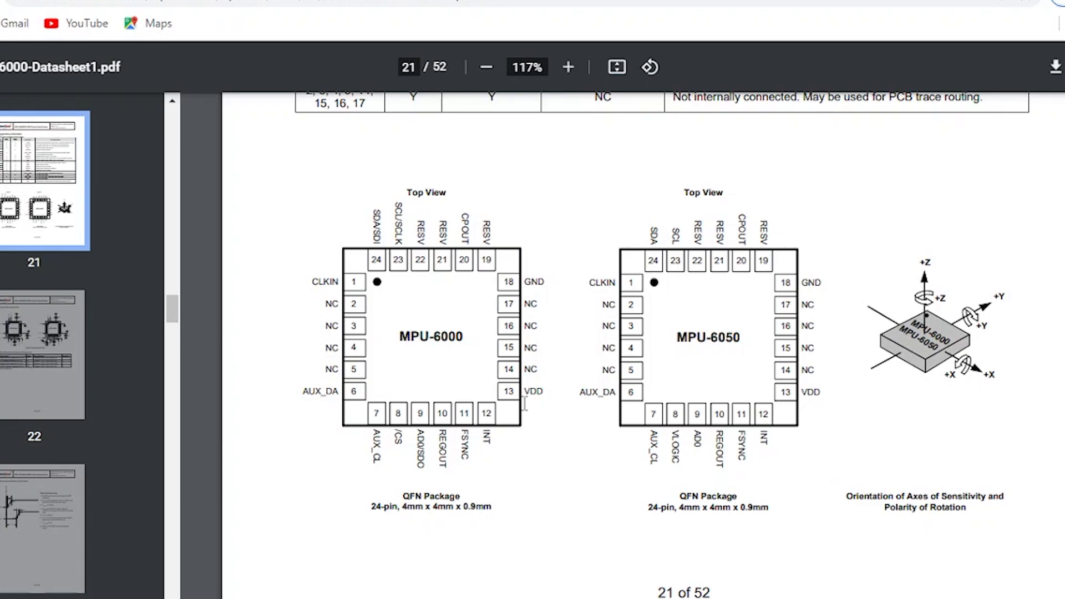
{"action": "mouse_move", "coordinate": [724, 388]}
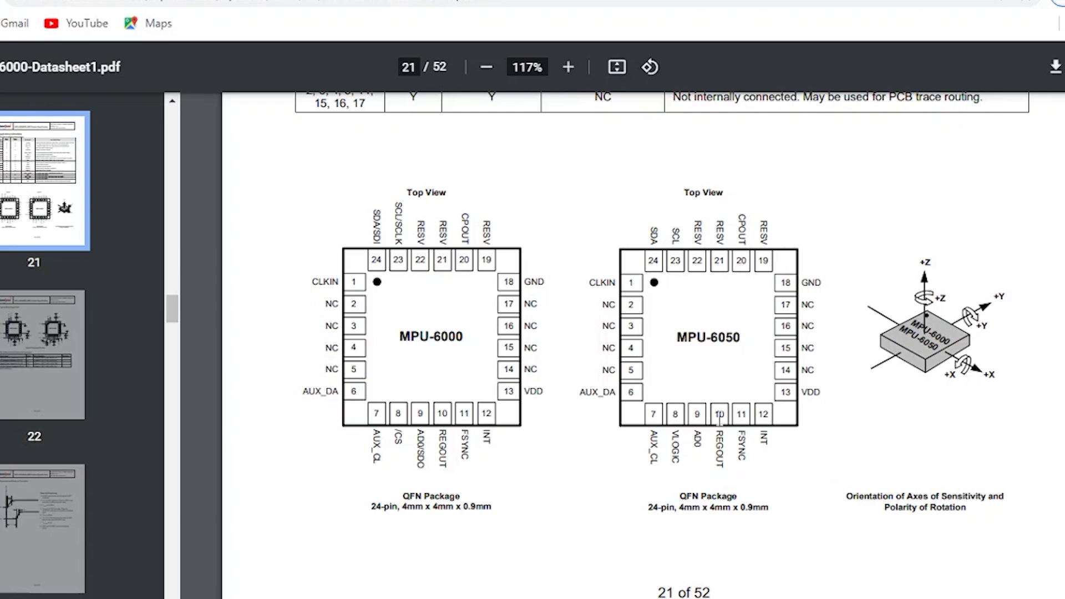
{"action": "mouse_move", "coordinate": [592, 442]}
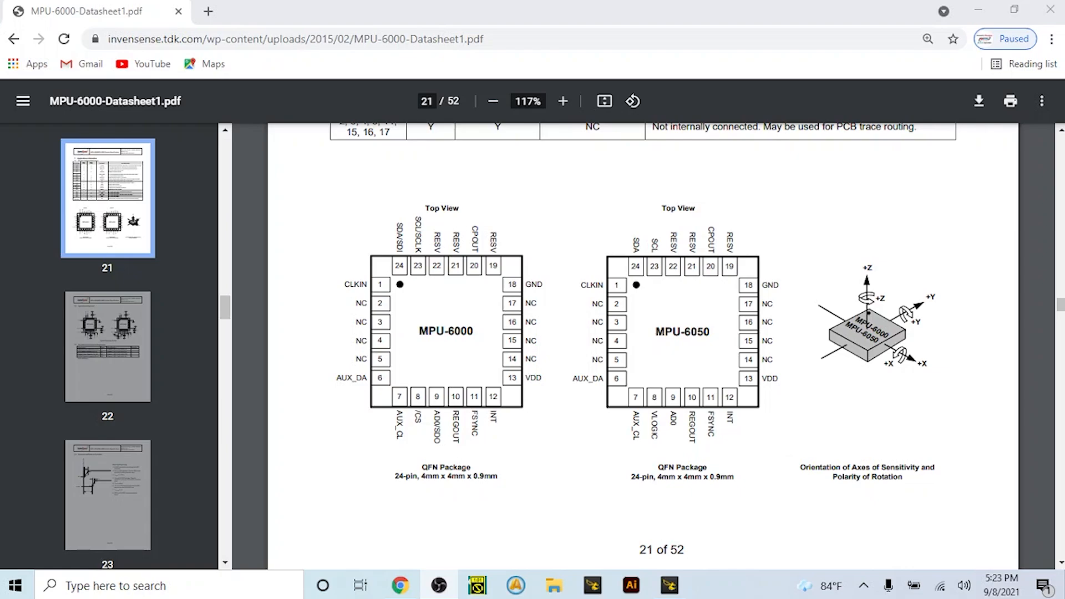
Zoom into the MPU-6000 datasheet and scroll between the pin-out and the 7.2 Typical Operating Circuit page.
{"action": "left_click", "coordinate": [563, 101]}
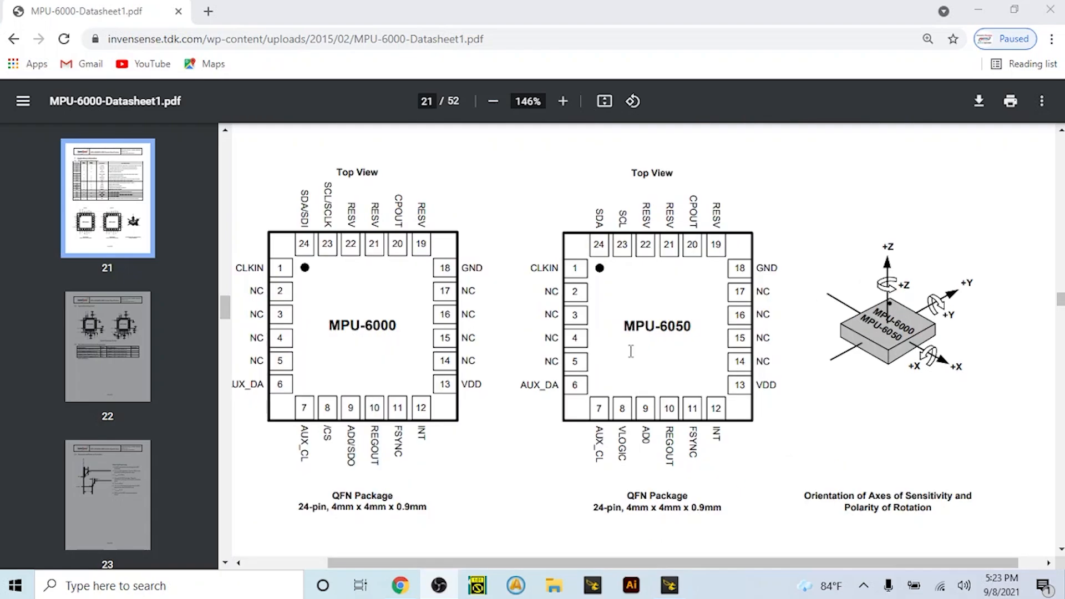
{"action": "scroll", "scroll_direction": "down", "scroll_amount": 3}
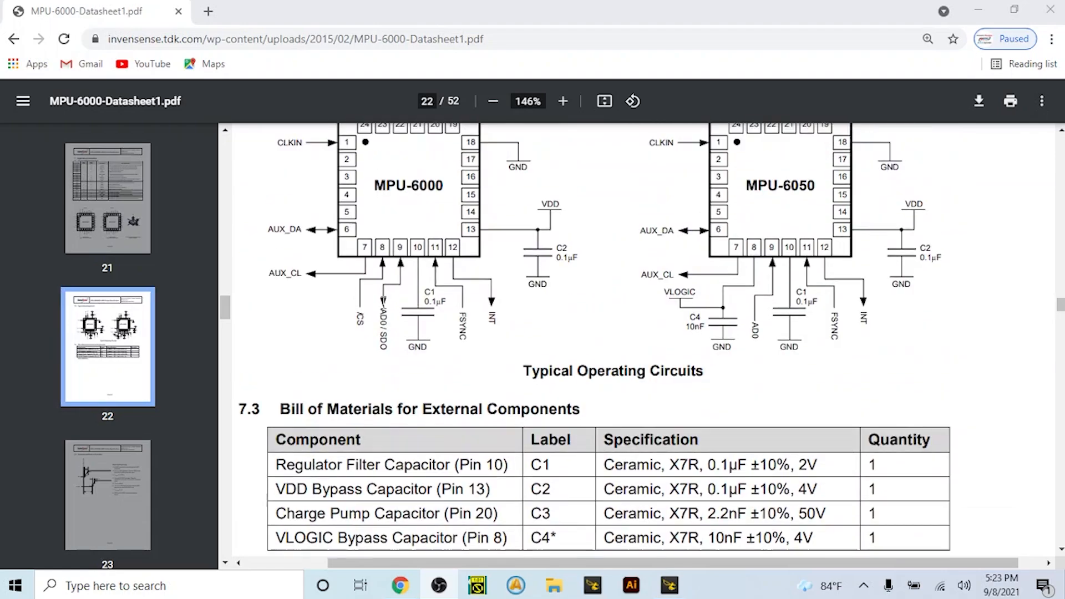
{"action": "scroll", "scroll_direction": "up", "scroll_amount": 3}
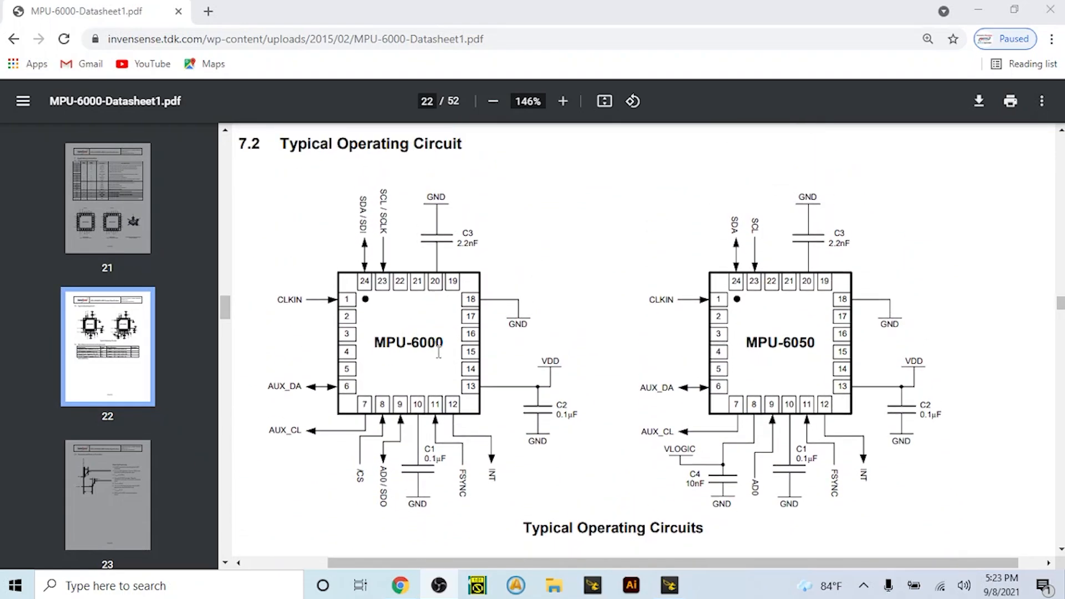
{"action": "mouse_move", "coordinate": [482, 241]}
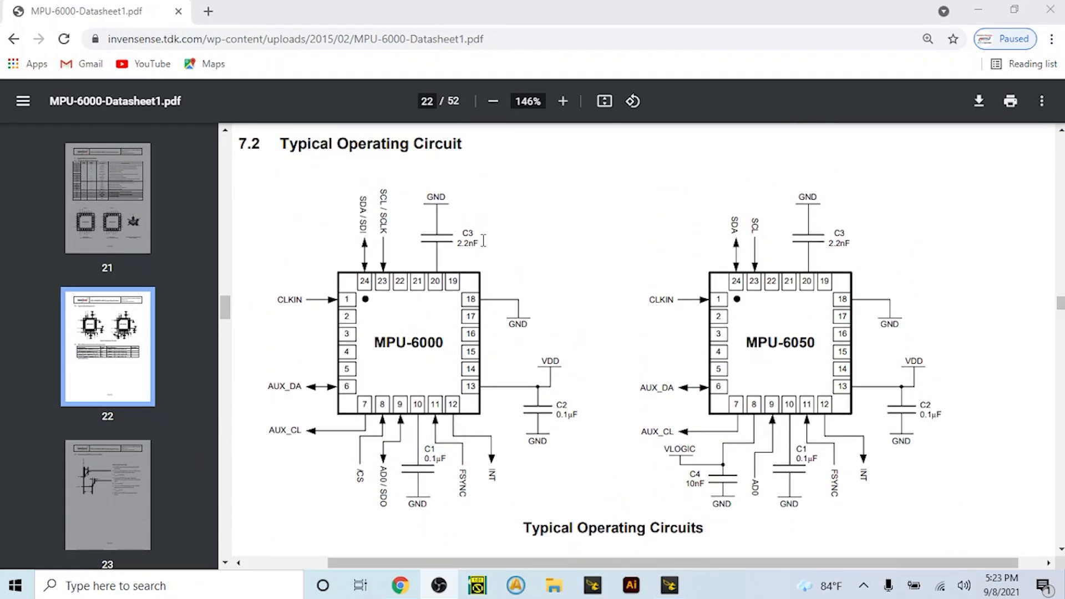
{"action": "mouse_move", "coordinate": [480, 269]}
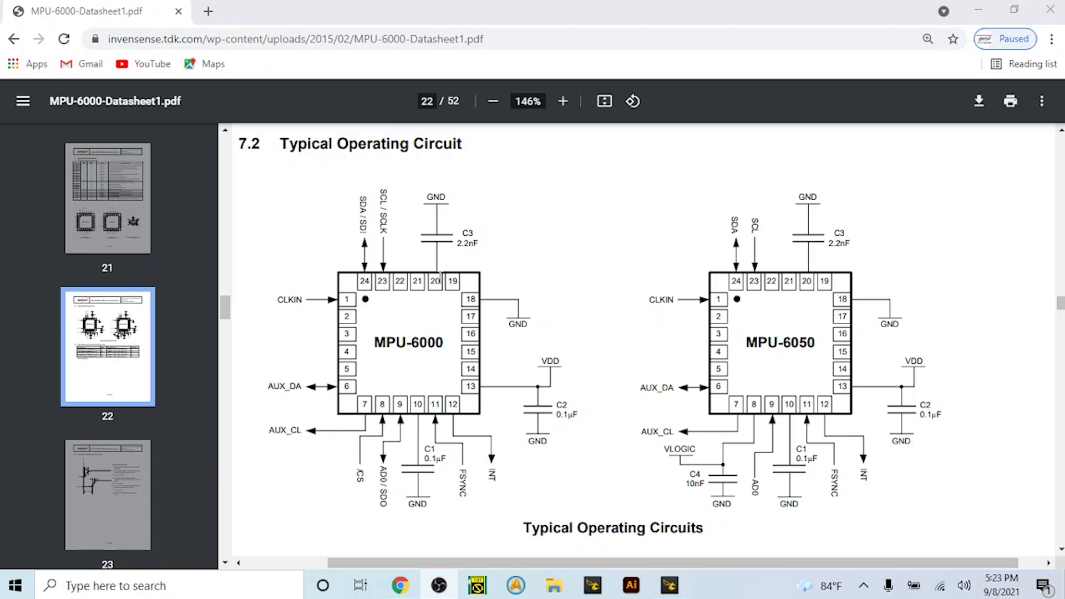
{"action": "scroll", "scroll_direction": "down", "scroll_amount": 3}
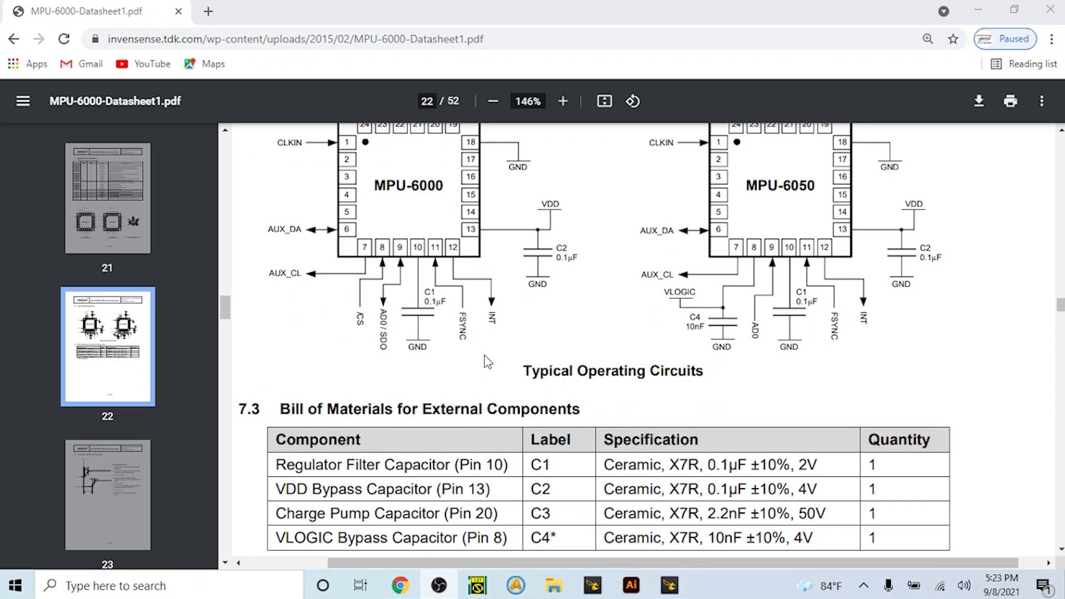
{"action": "scroll", "scroll_direction": "up", "scroll_amount": 3}
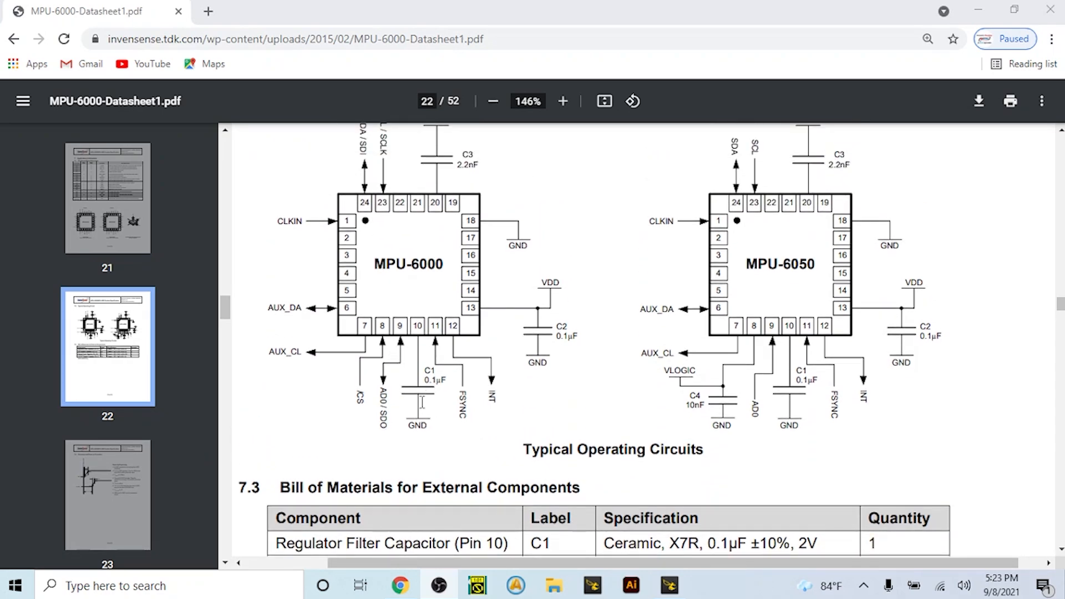
{"action": "mouse_move", "coordinate": [563, 308]}
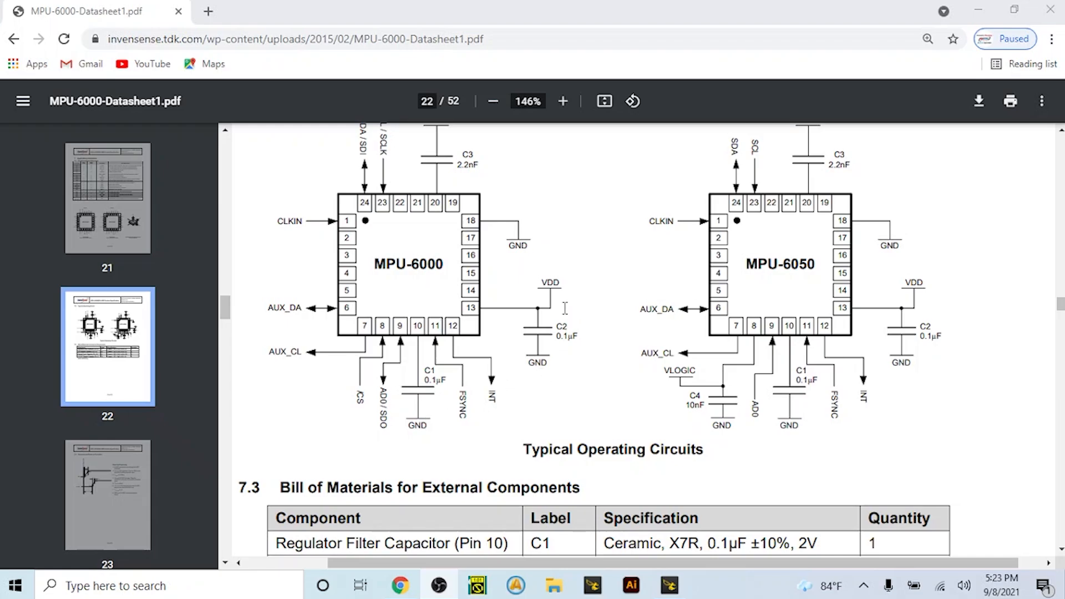
{"action": "mouse_move", "coordinate": [560, 346]}
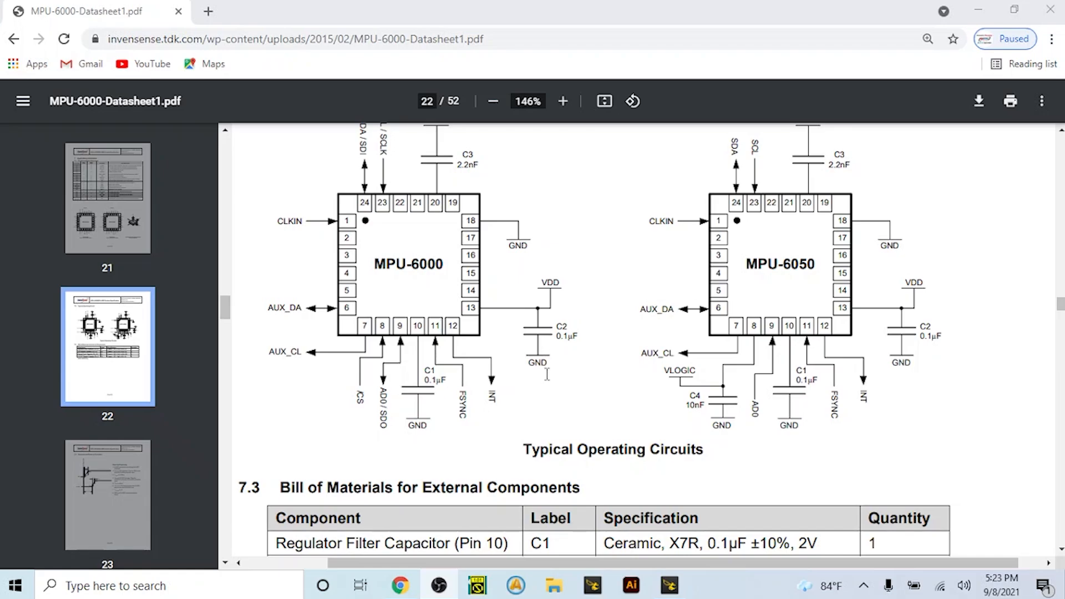
{"action": "scroll", "scroll_direction": "up", "scroll_amount": 3}
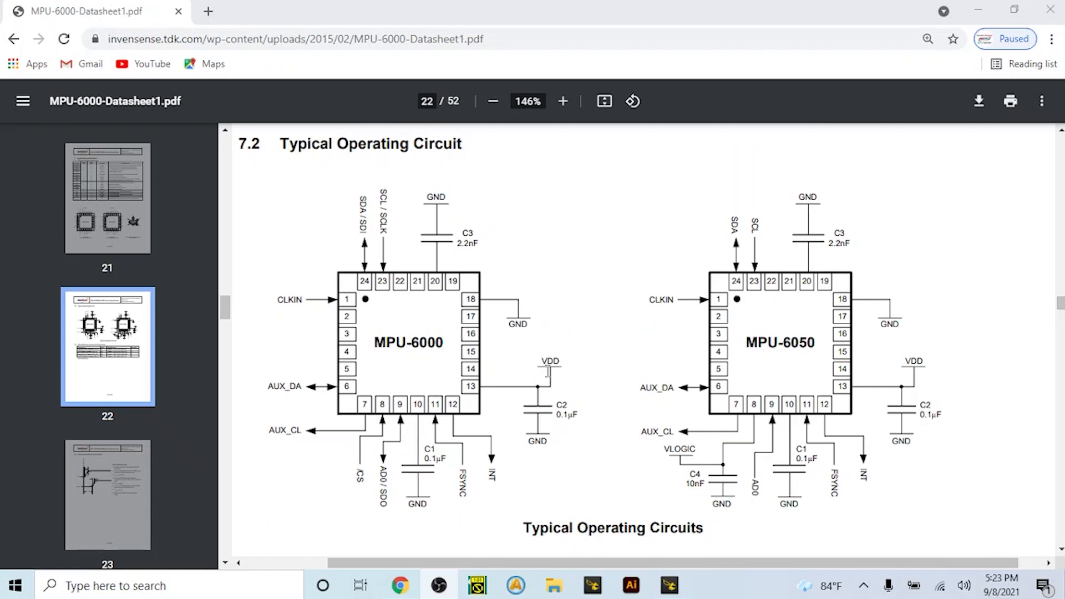
{"action": "mouse_move", "coordinate": [510, 336]}
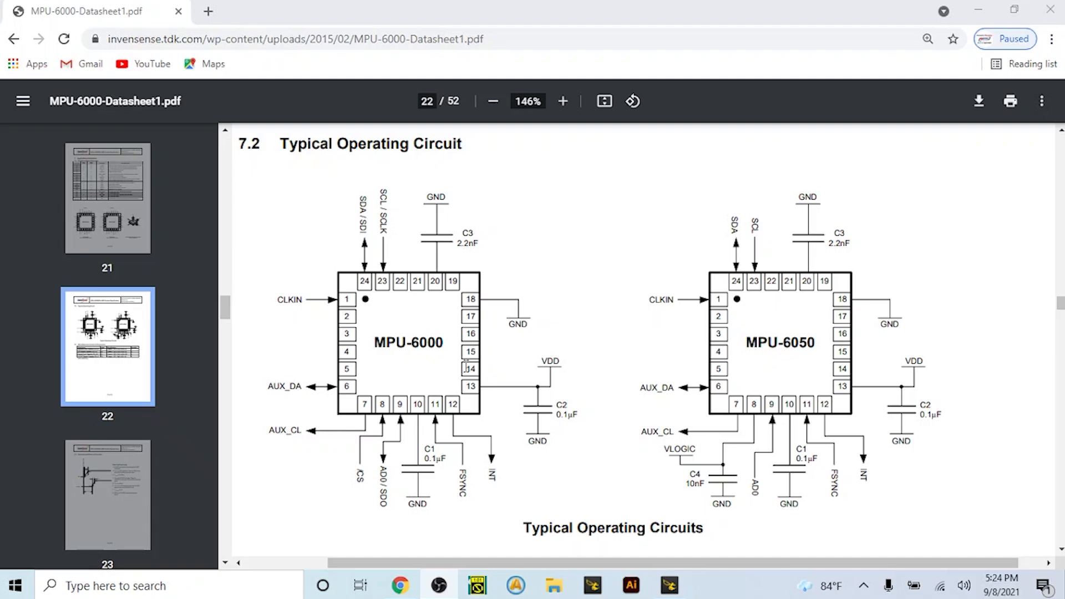
{"action": "mouse_move", "coordinate": [470, 353]}
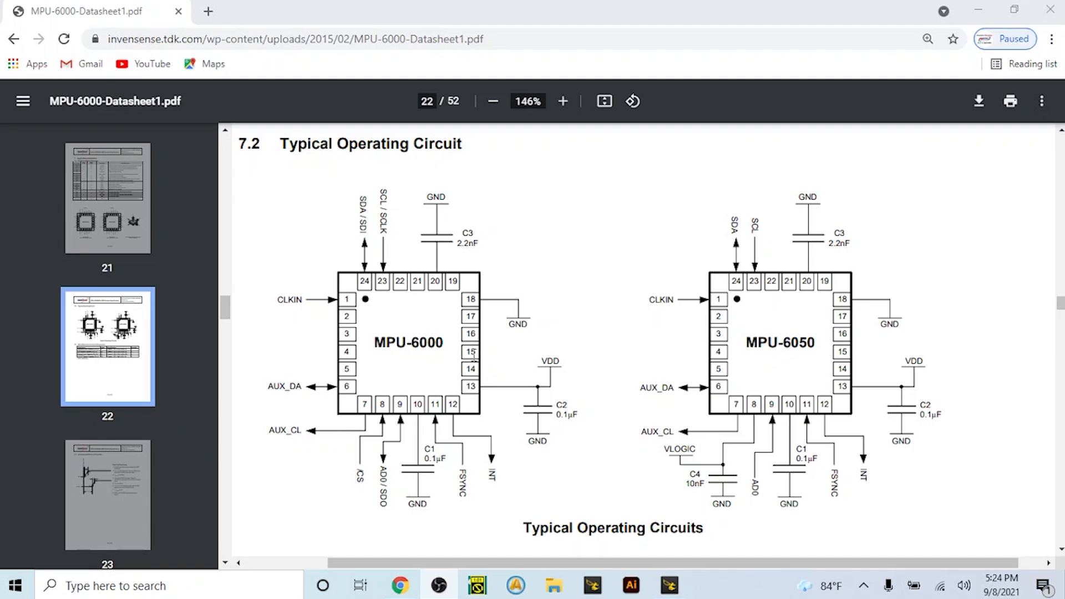
{"action": "mouse_move", "coordinate": [486, 339]}
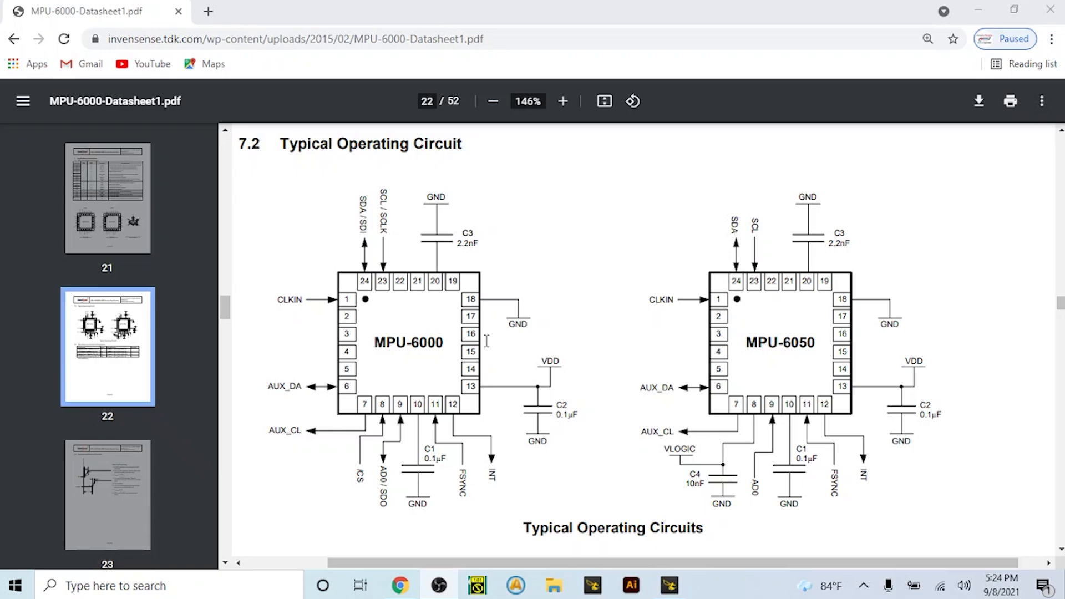
{"action": "mouse_move", "coordinate": [485, 339]}
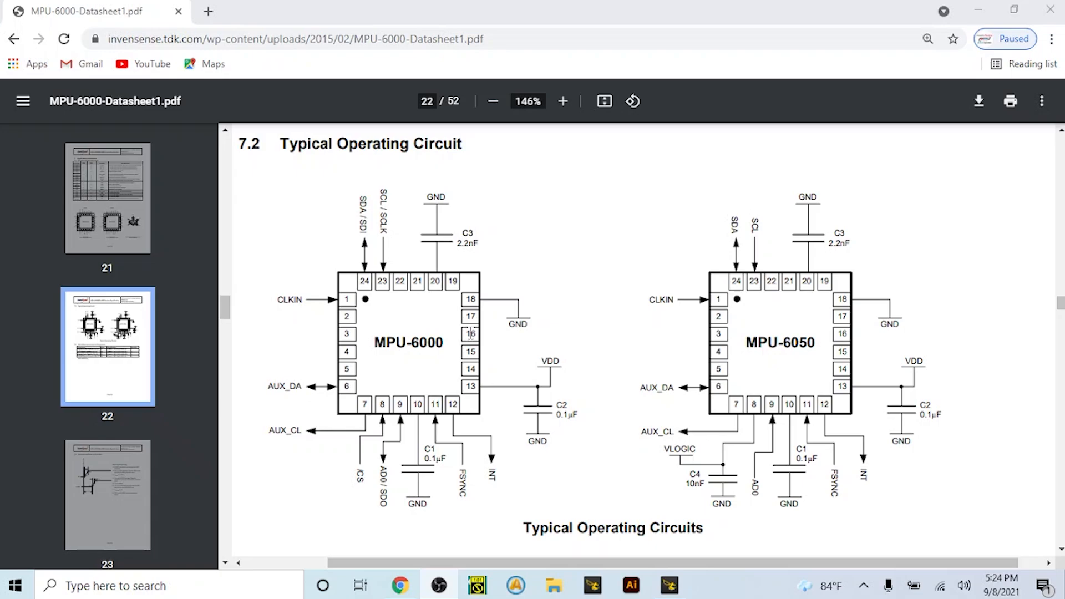
{"action": "mouse_move", "coordinate": [499, 314]}
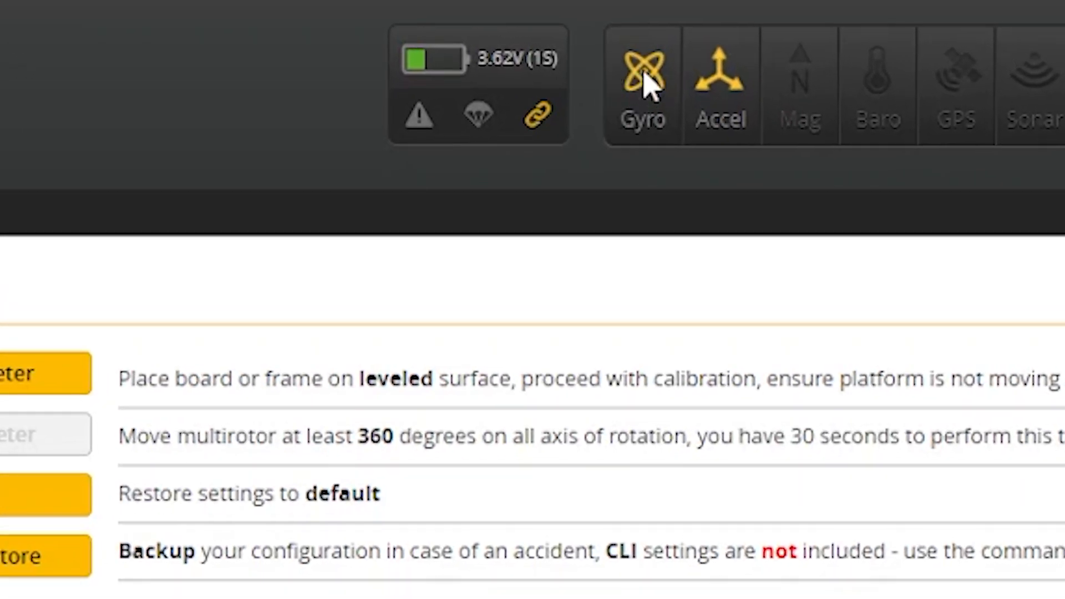
{"action": "mouse_move", "coordinate": [642, 89]}
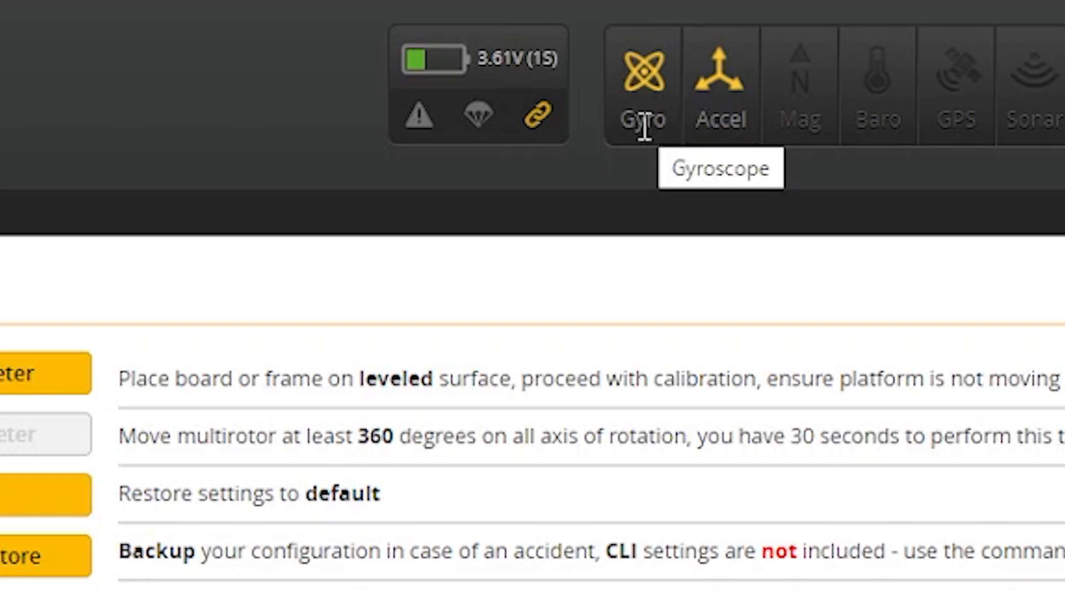
{"action": "mouse_move", "coordinate": [631, 128]}
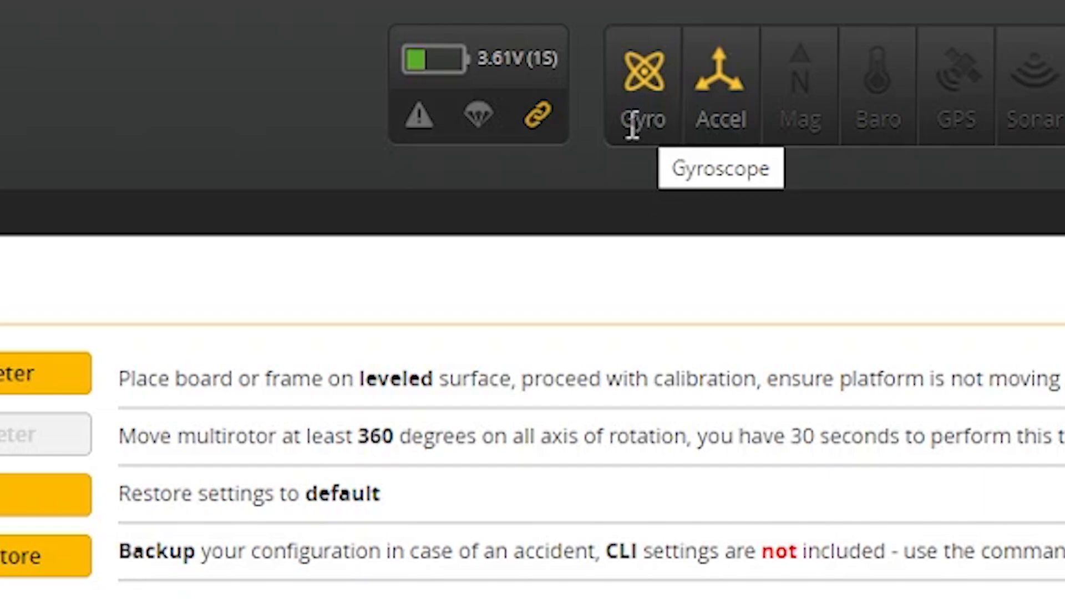